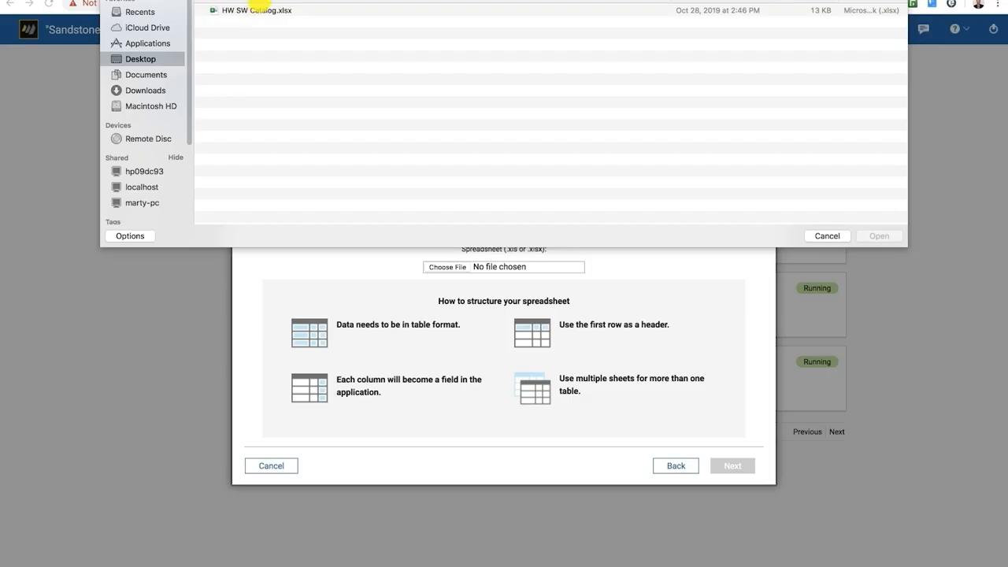
Build the HW SW Catalog app from HW SW Catalog.xlsx, keeping the detected columns and Flat Blue theme
left_click(878, 235)
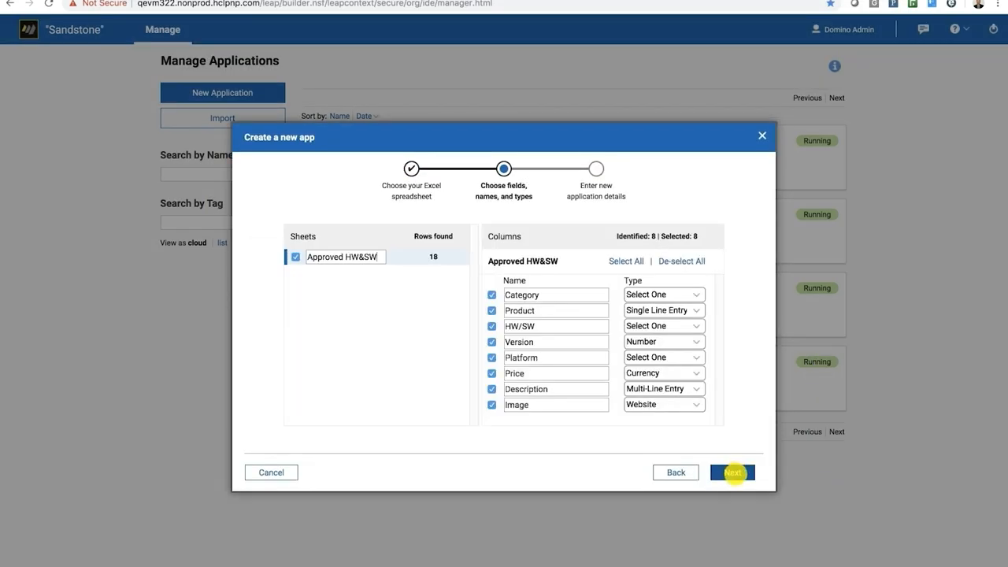
left_click(732, 471)
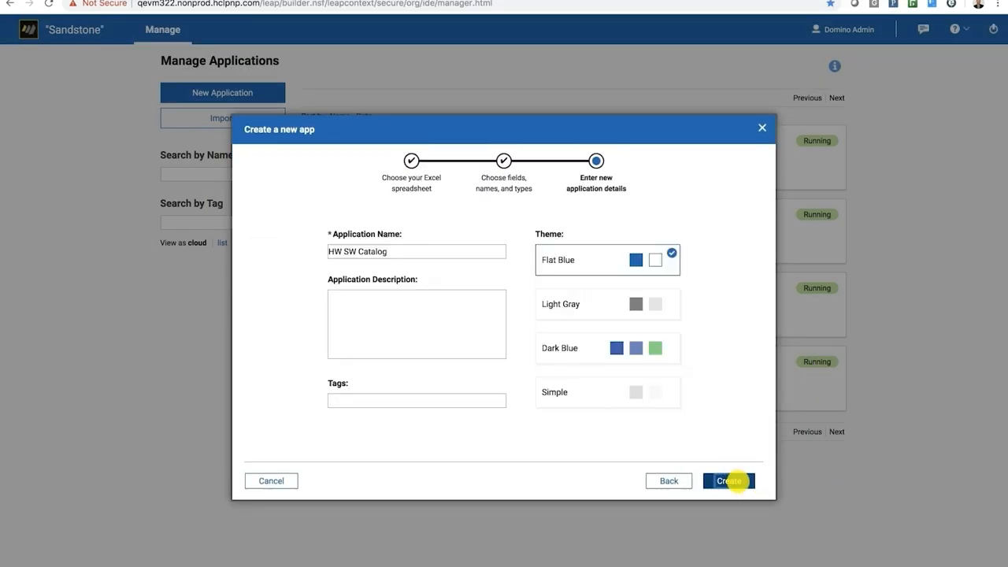
left_click(728, 480)
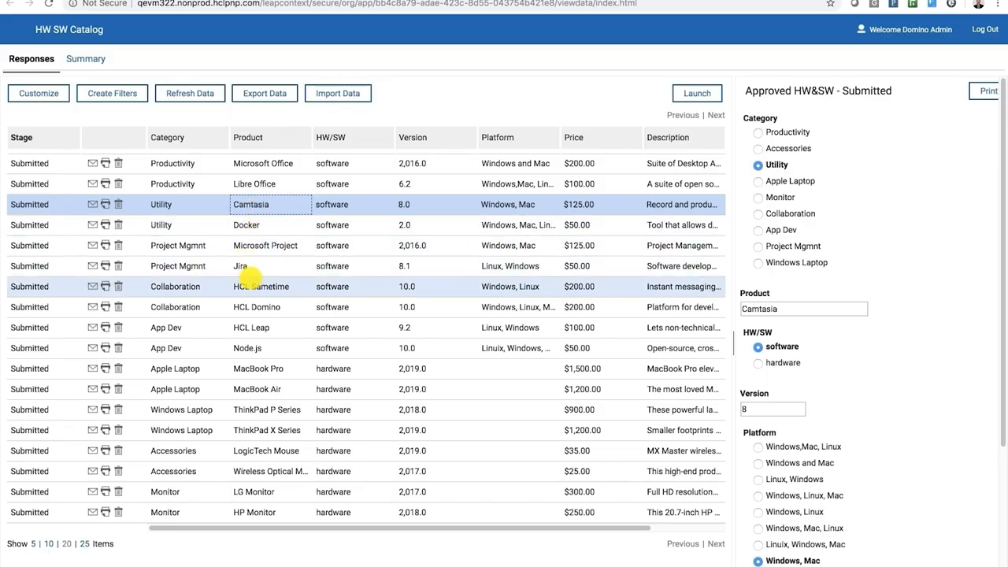
left_click(256, 307)
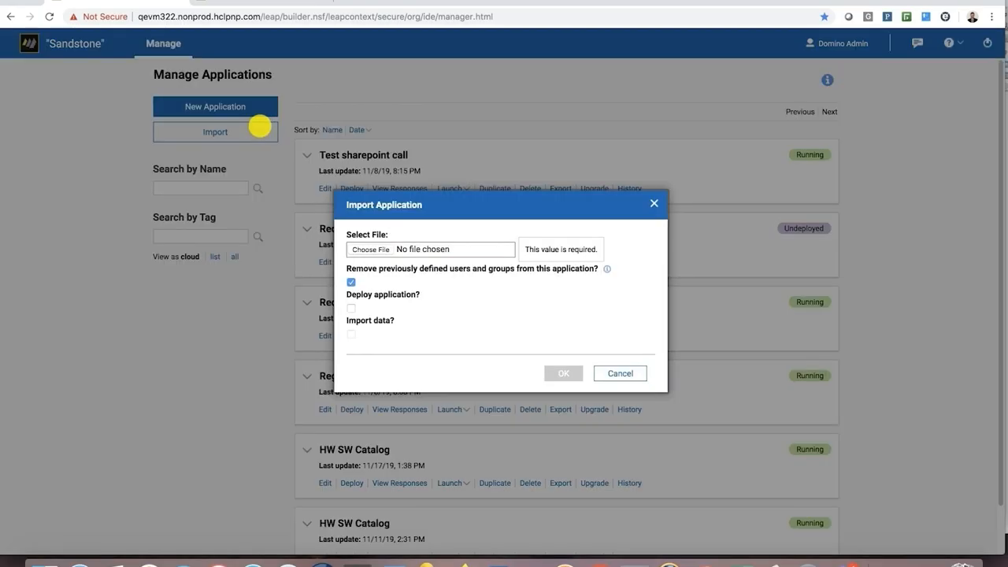
Import the RequestLeave .nitro_s application file and launch its preview
left_click(368, 249)
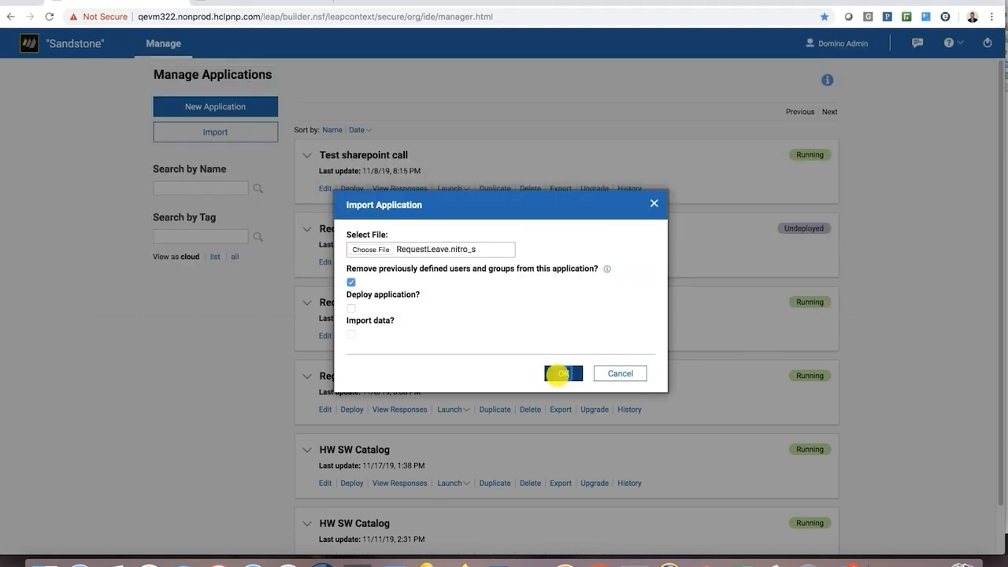
left_click(562, 372)
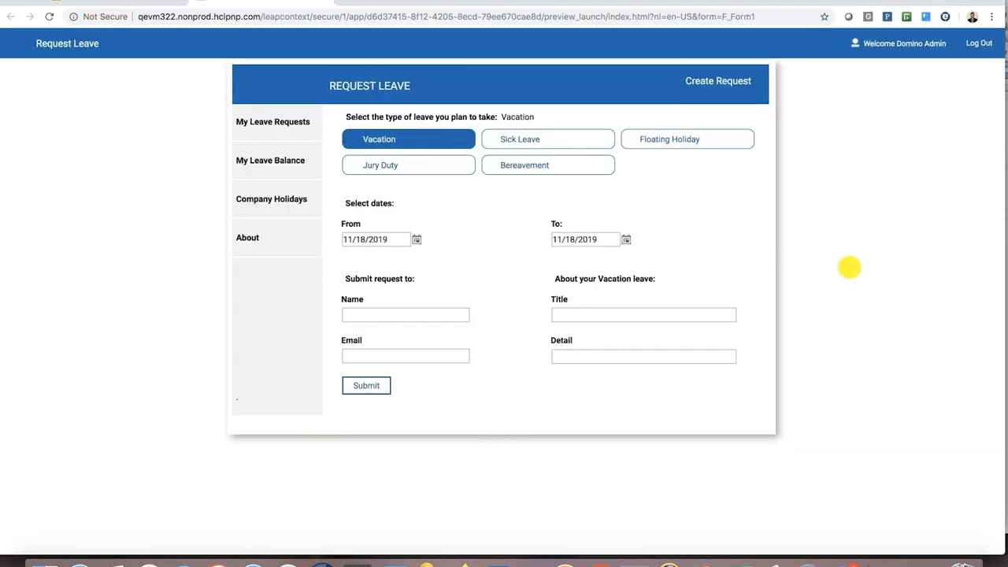
left_click(547, 138)
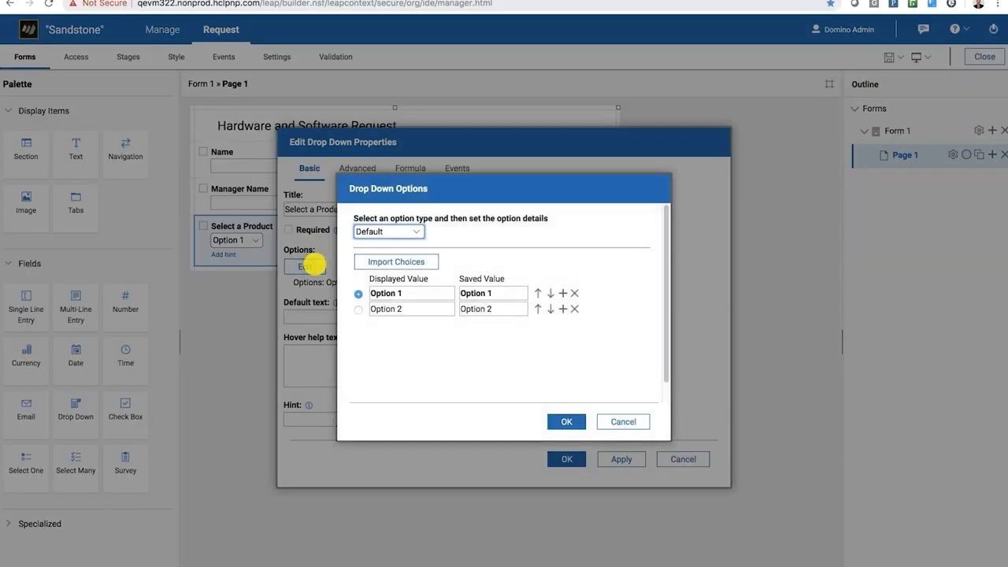
Configure the drop-down to use the SharePoint catalog's Retrieve list service, mapping Product to values and labels
left_click(388, 231)
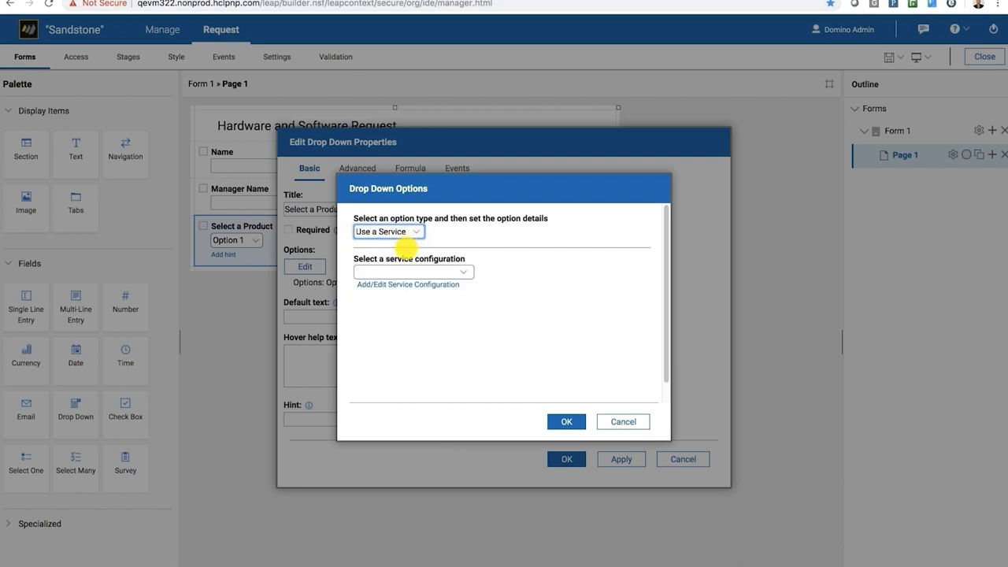
left_click(407, 284)
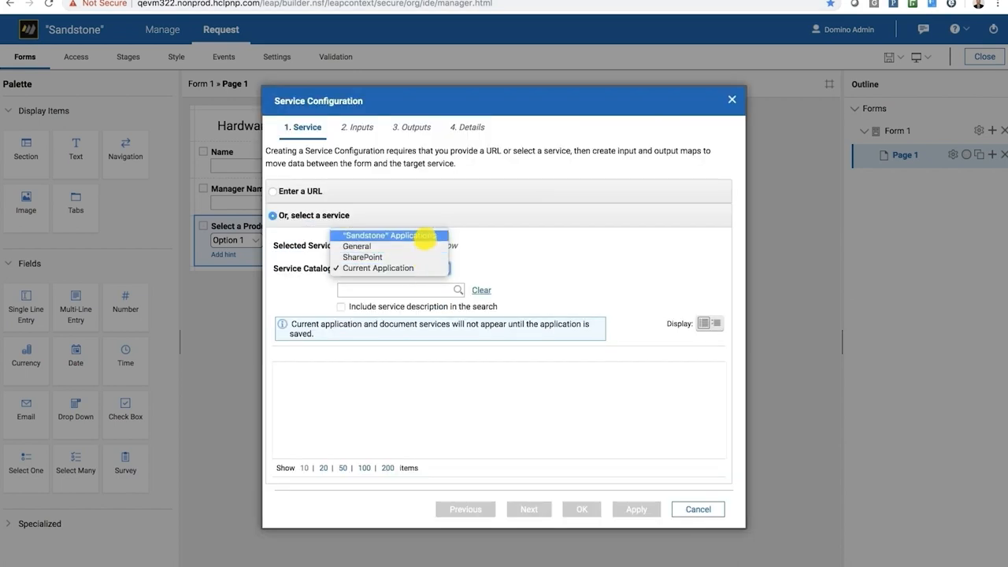
mouse_move(391, 257)
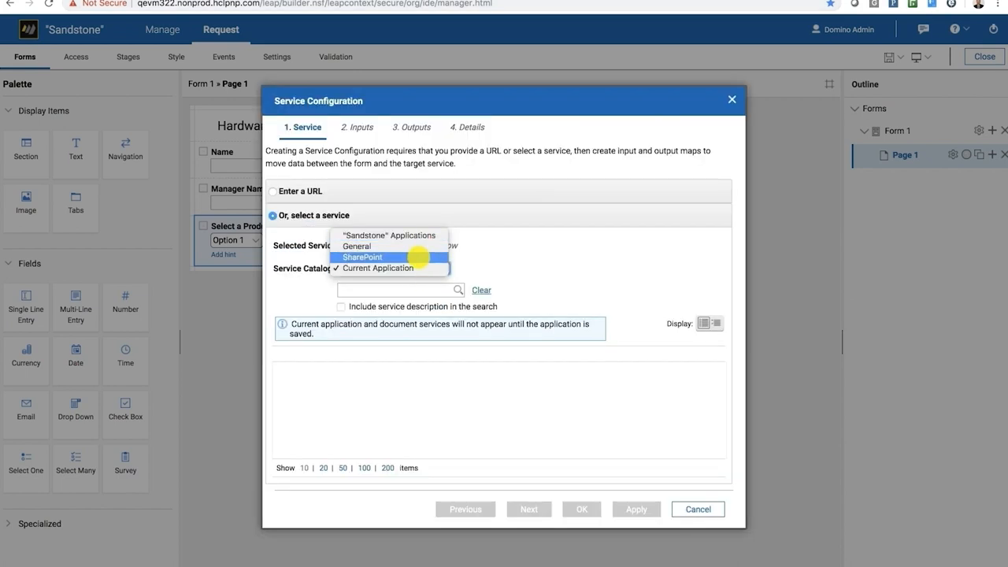
left_click(362, 257)
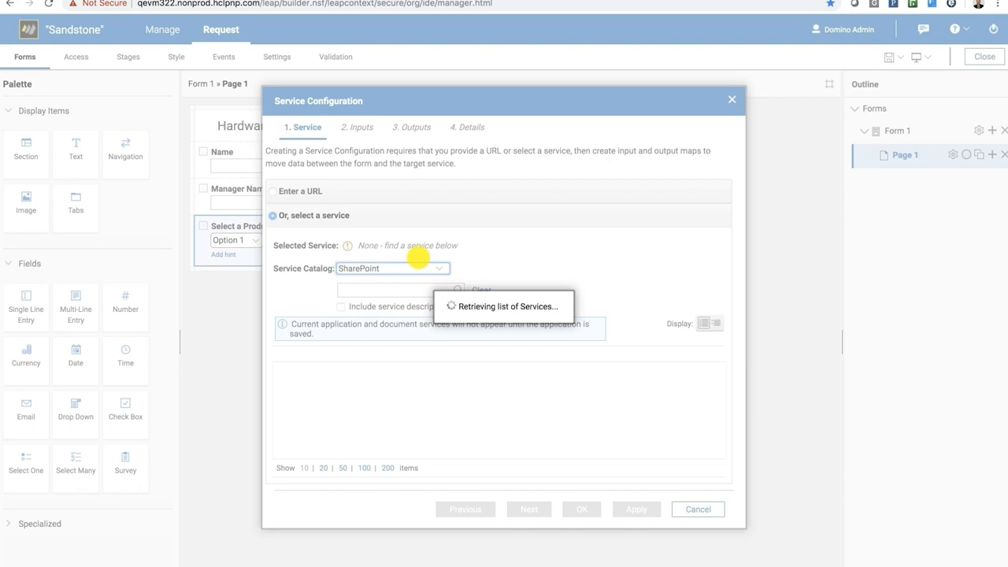
type("cata")
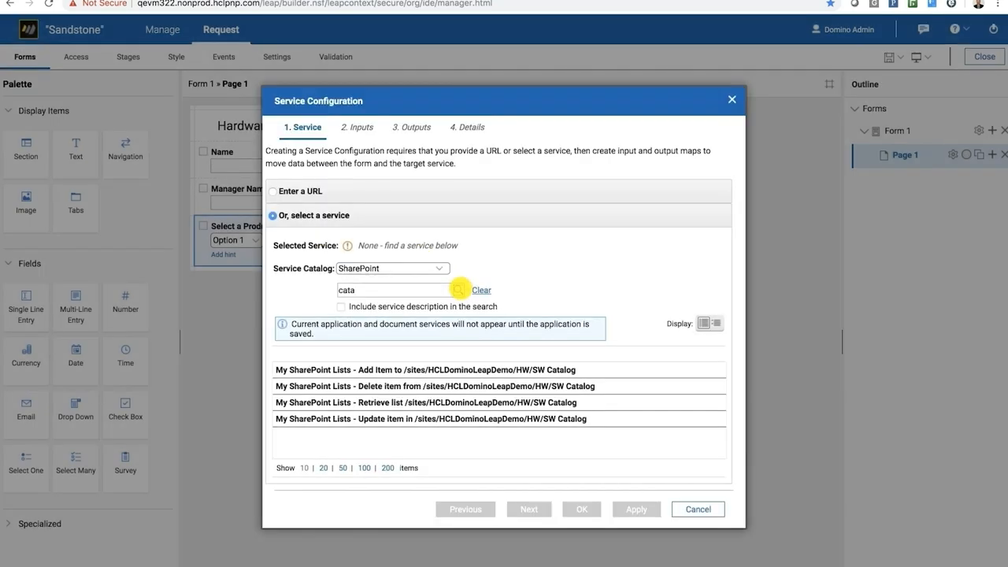
left_click(432, 402)
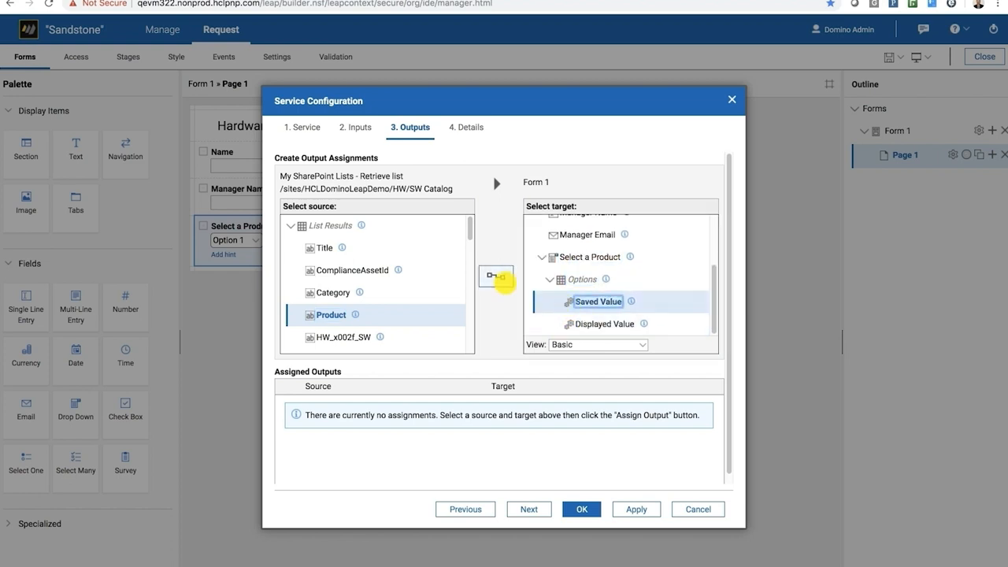
left_click(495, 277)
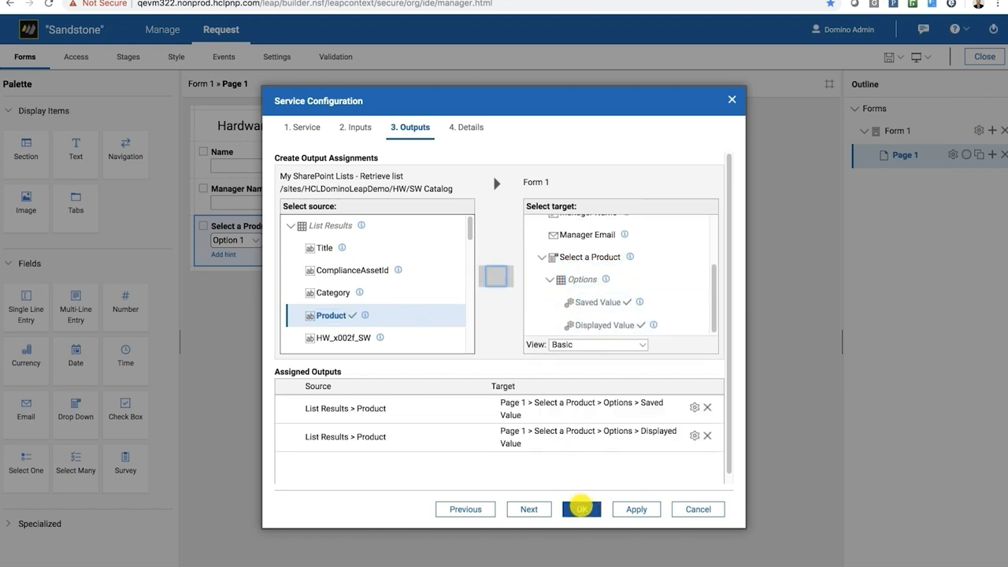
left_click(581, 508)
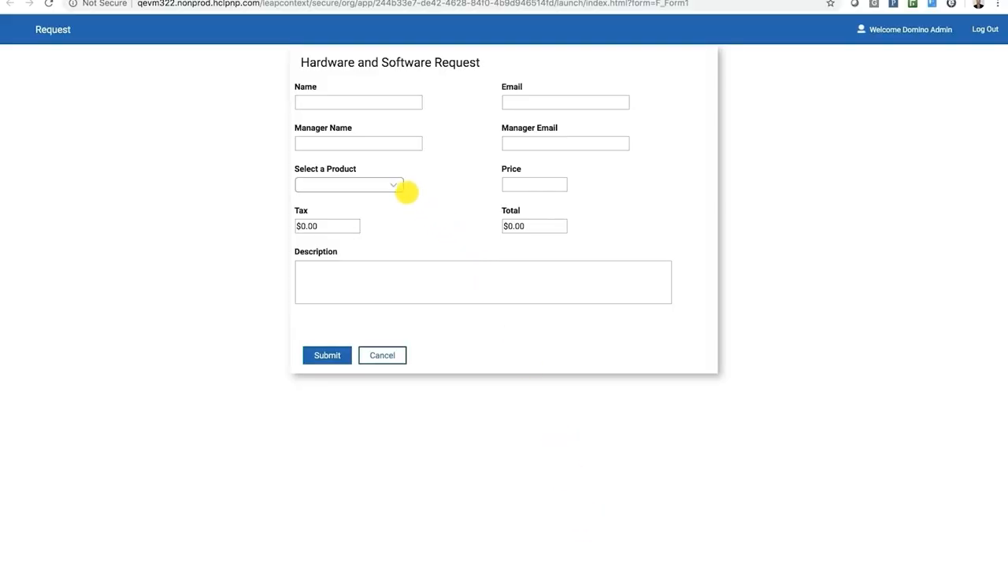
In the preview, choose Microsoft Project from Select a Product, then try another catalog product
left_click(347, 184)
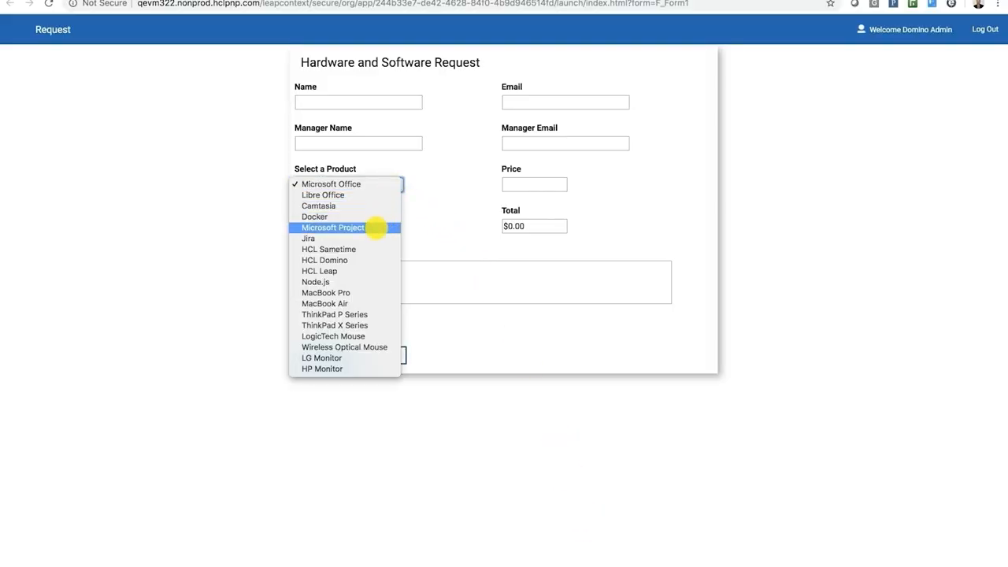
left_click(332, 227)
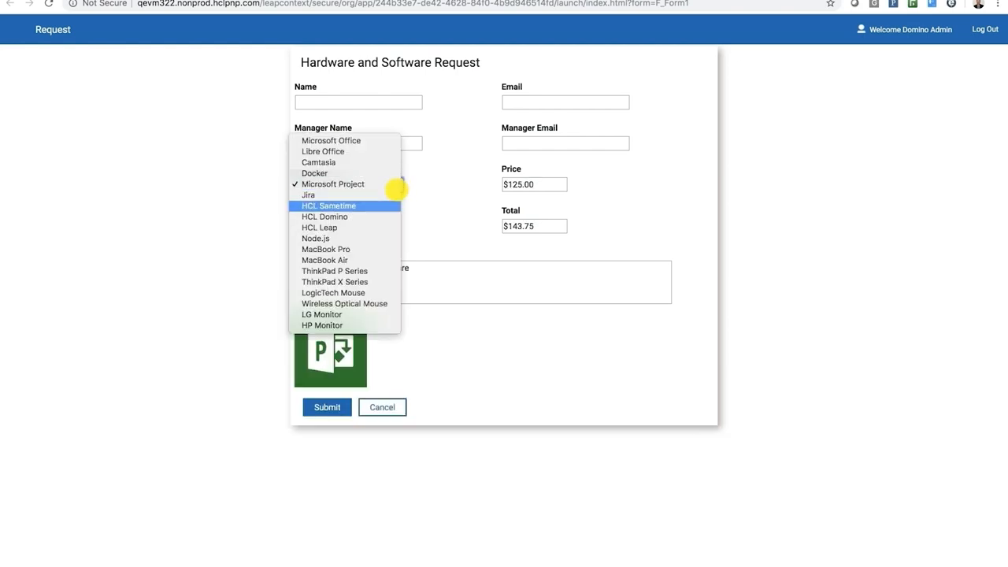
left_click(323, 217)
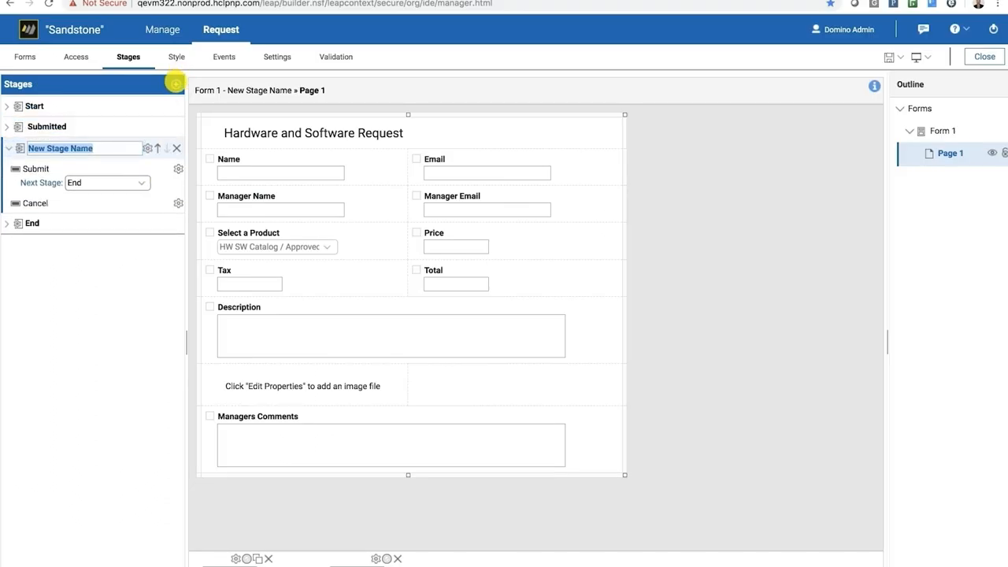
Name the new stage Approved, add a Denied stage, and route Approve and Deny to them
type("Approved")
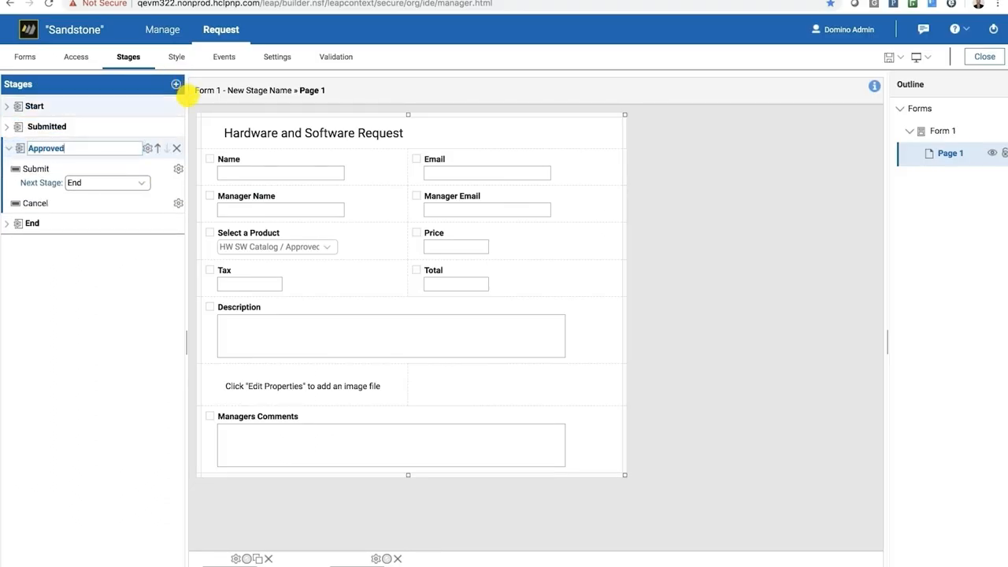
left_click(176, 84)
type("Approve")
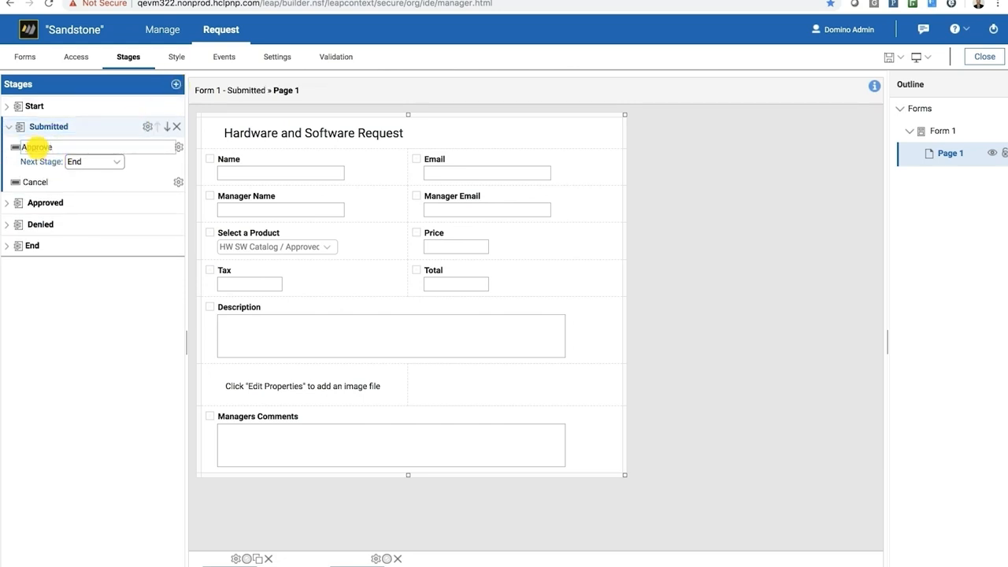
left_click(93, 161)
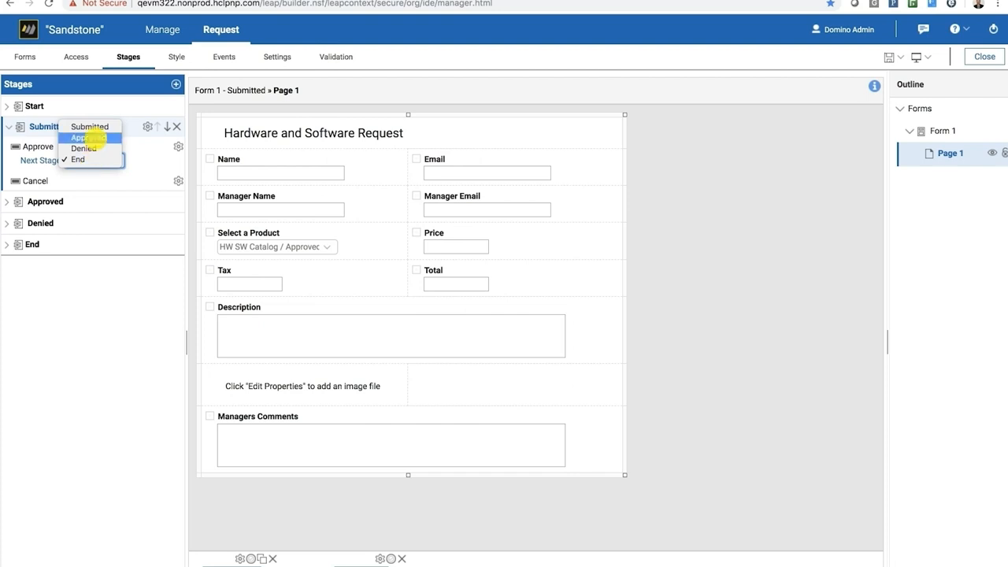
left_click(88, 138)
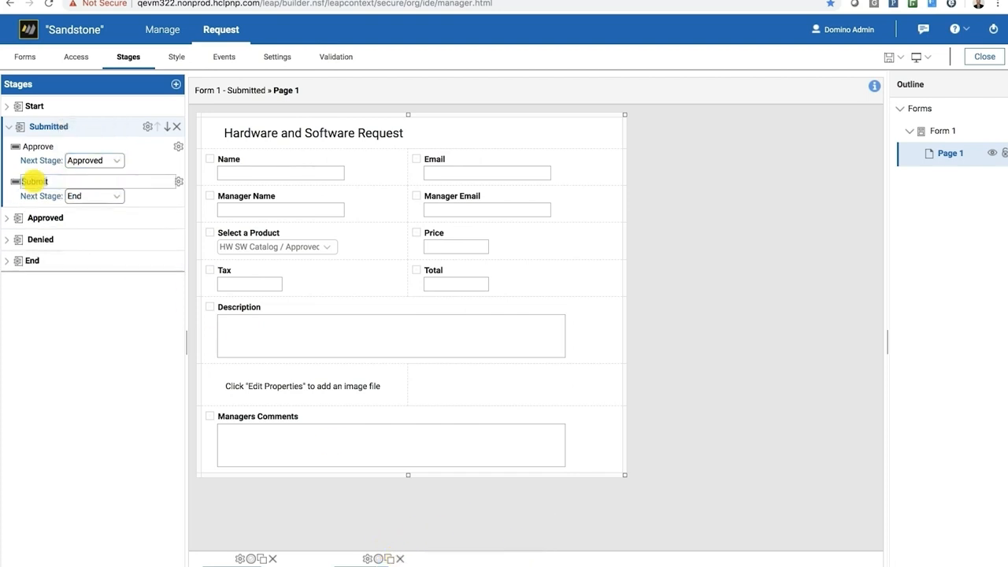
left_click(93, 196)
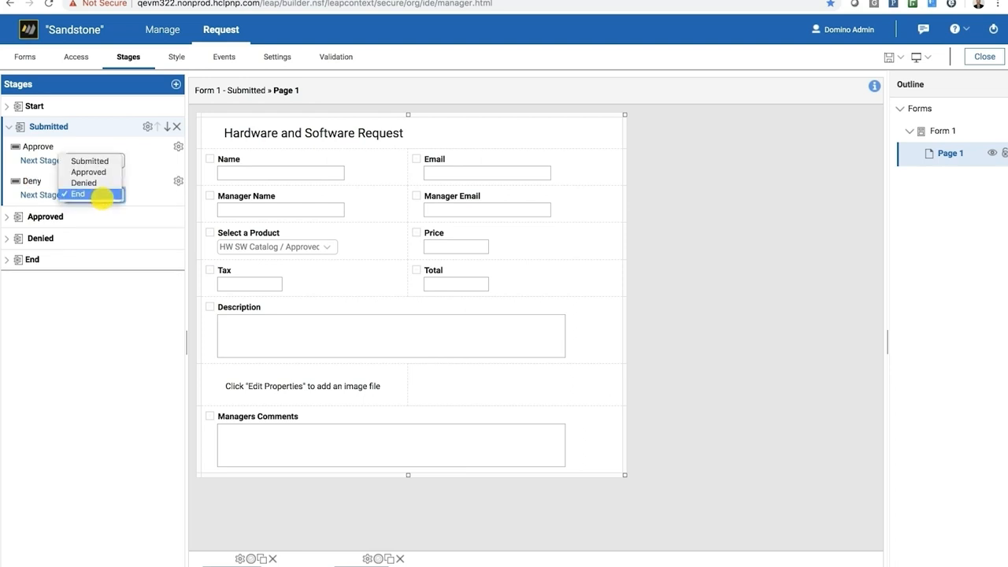
left_click(178, 146)
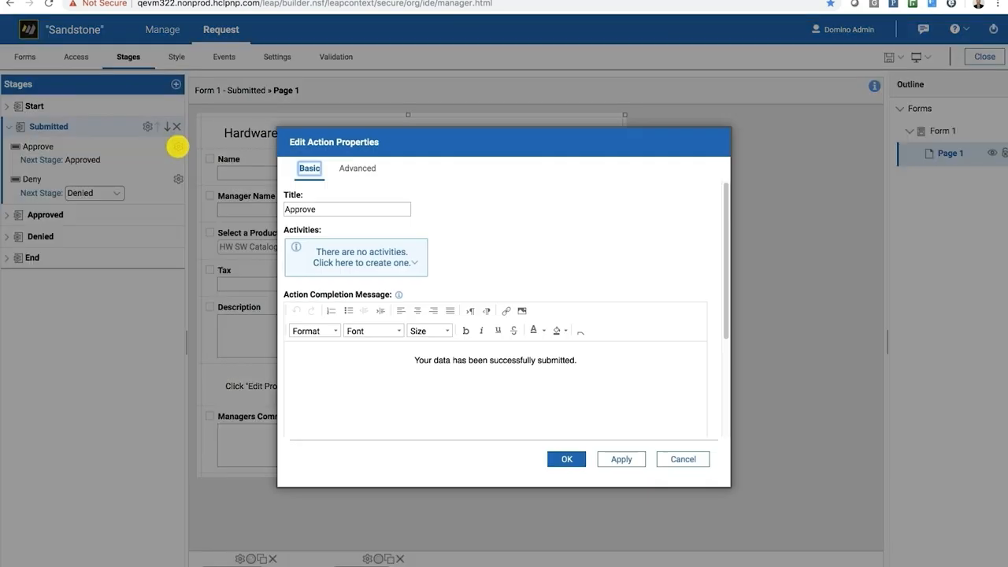
Add a Send an Email activity to the Approve action, addressed to the Email field
left_click(361, 257)
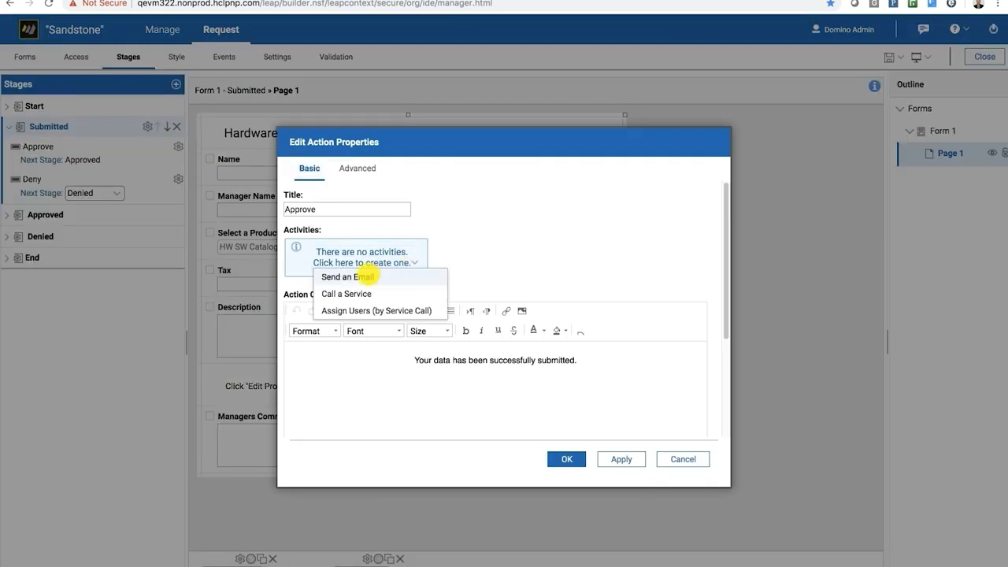
left_click(344, 276)
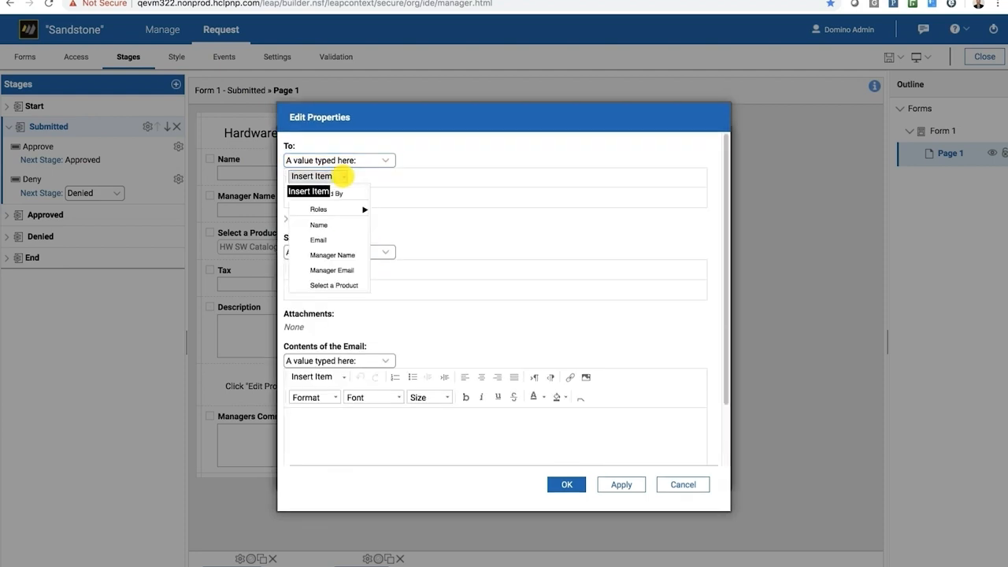
left_click(318, 240)
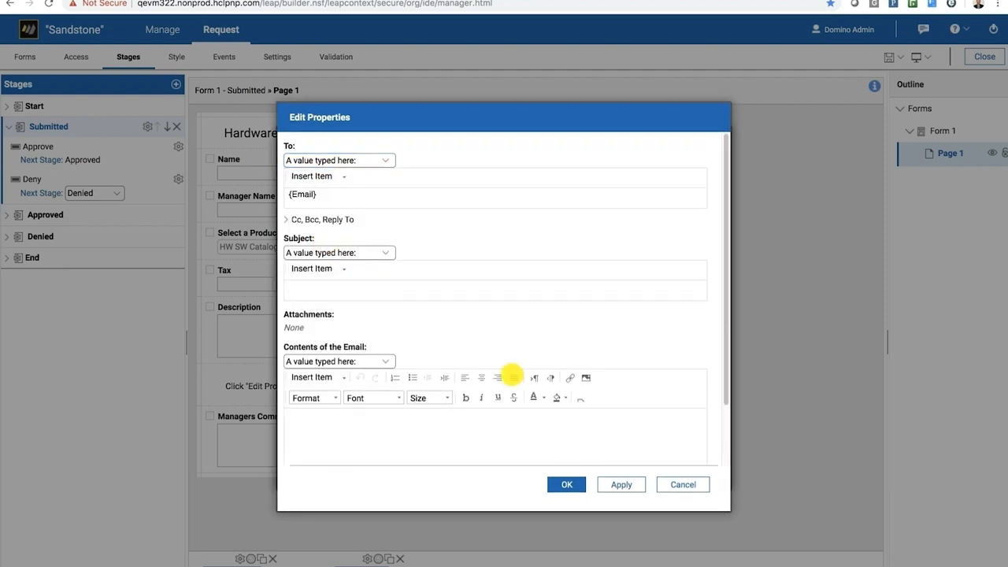
left_click(681, 483)
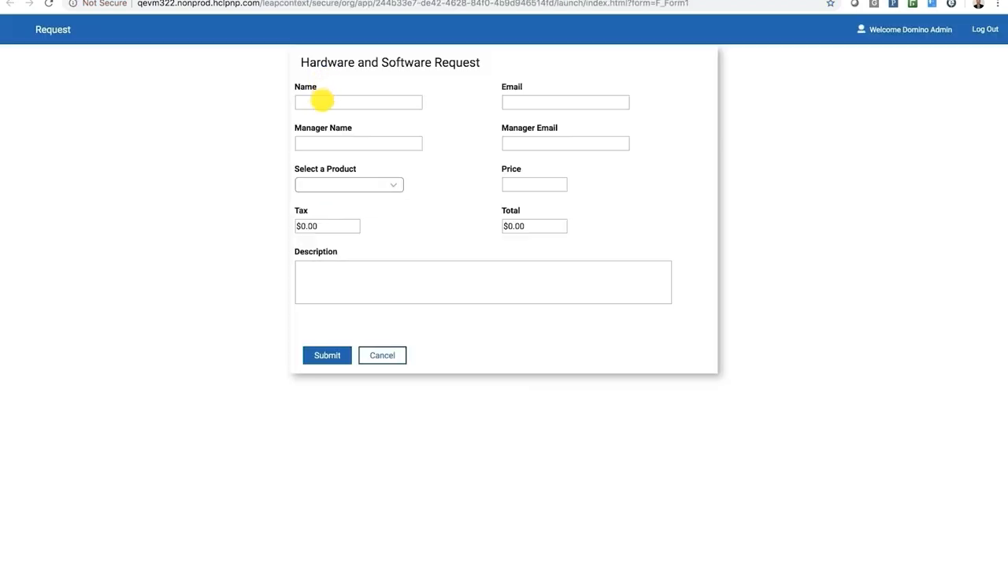
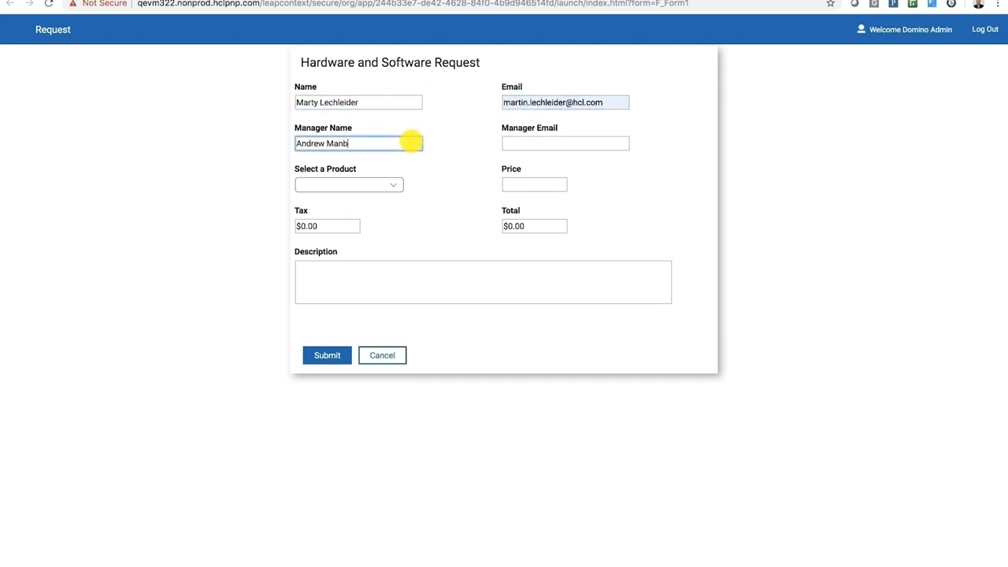
left_click(349, 184)
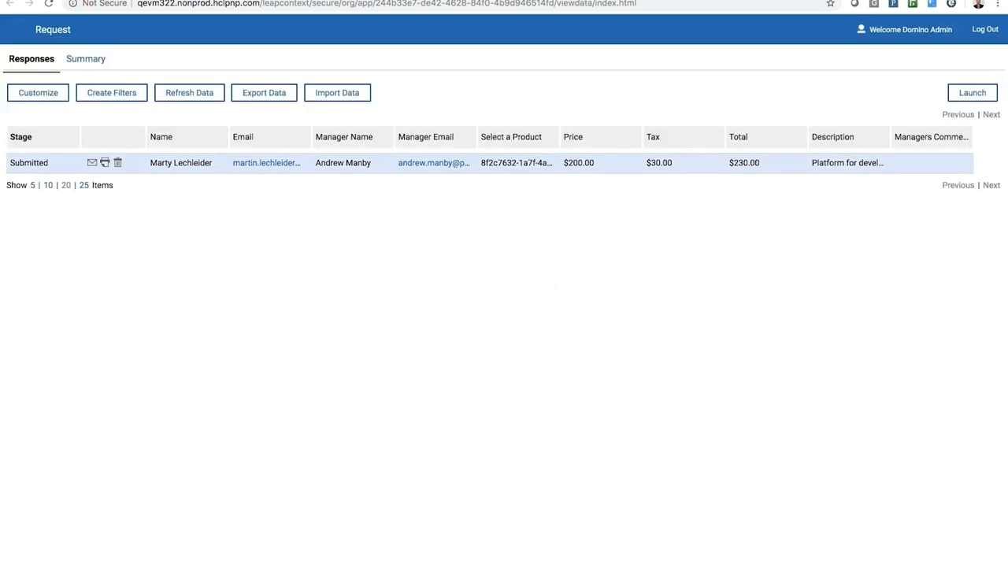
Open the Submitted record from the Responses table to view its Approve and Deny buttons
left_click(181, 163)
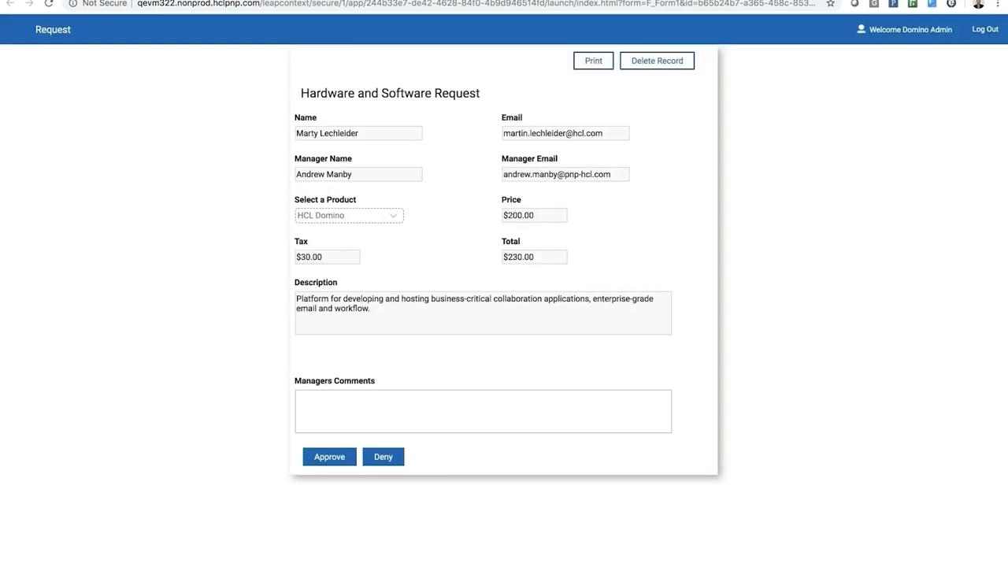
left_click(483, 410)
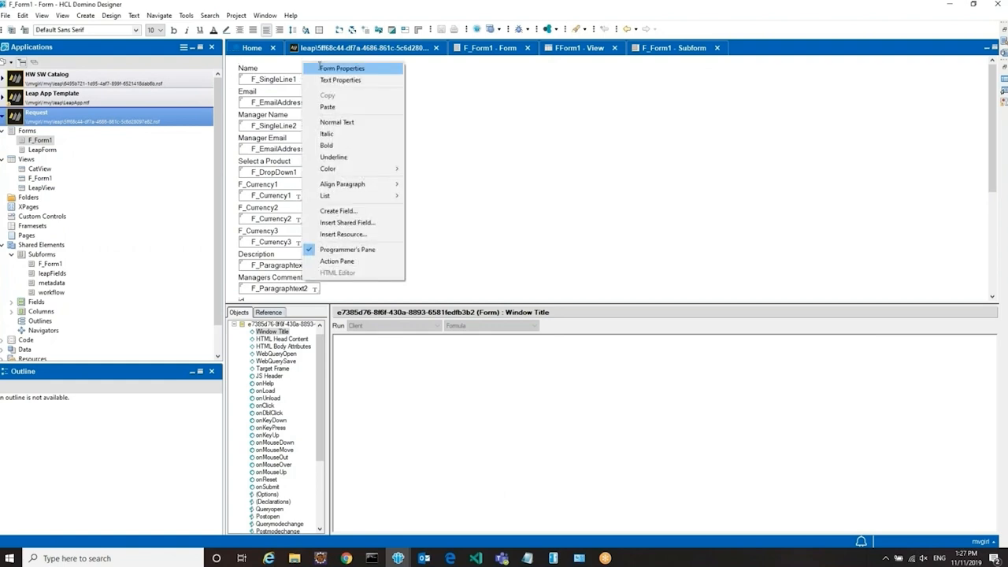
Set F_Form1's background colour to light blue in Form Properties and browse Create > Hotspot options
left_click(341, 68)
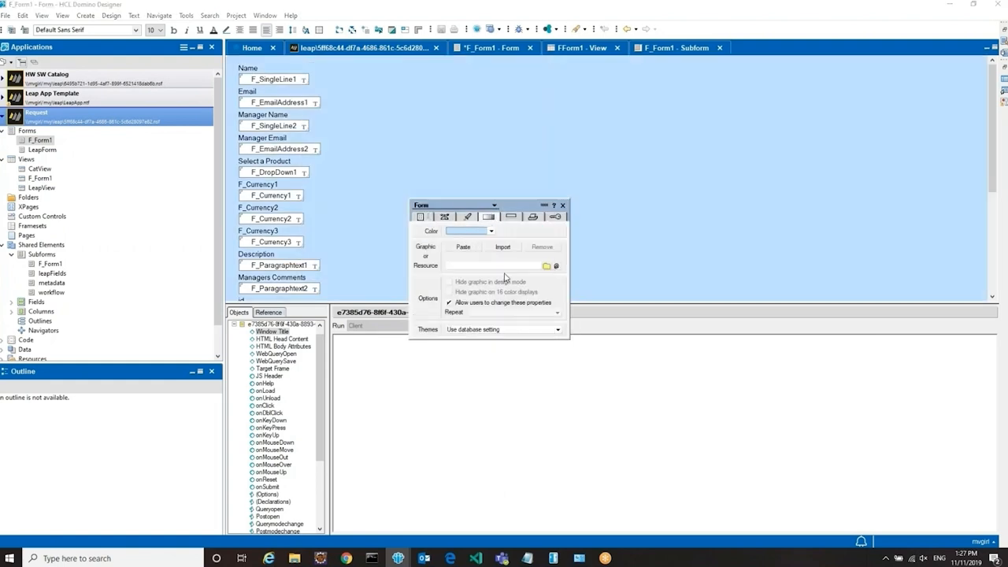
left_click(85, 15)
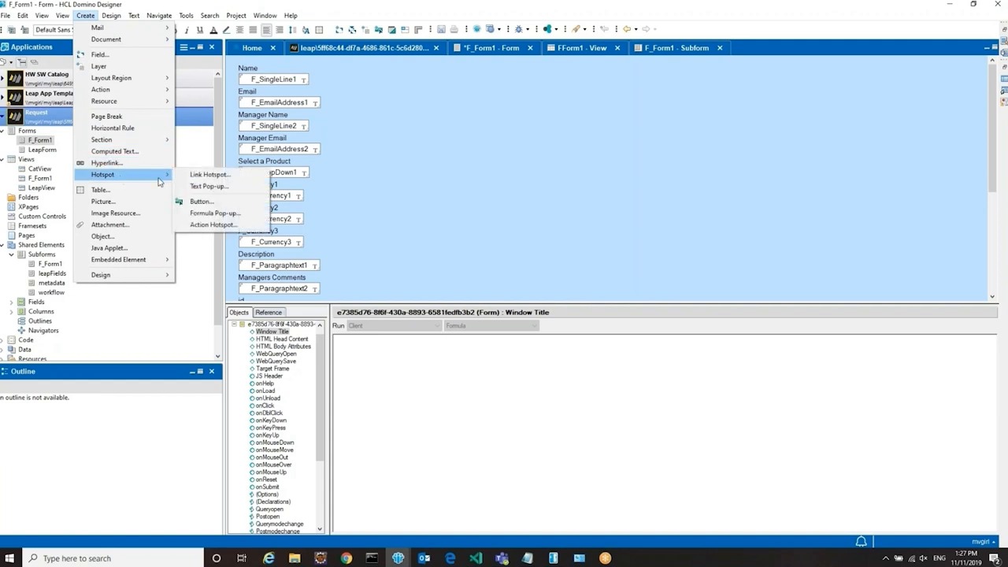
left_click(201, 201)
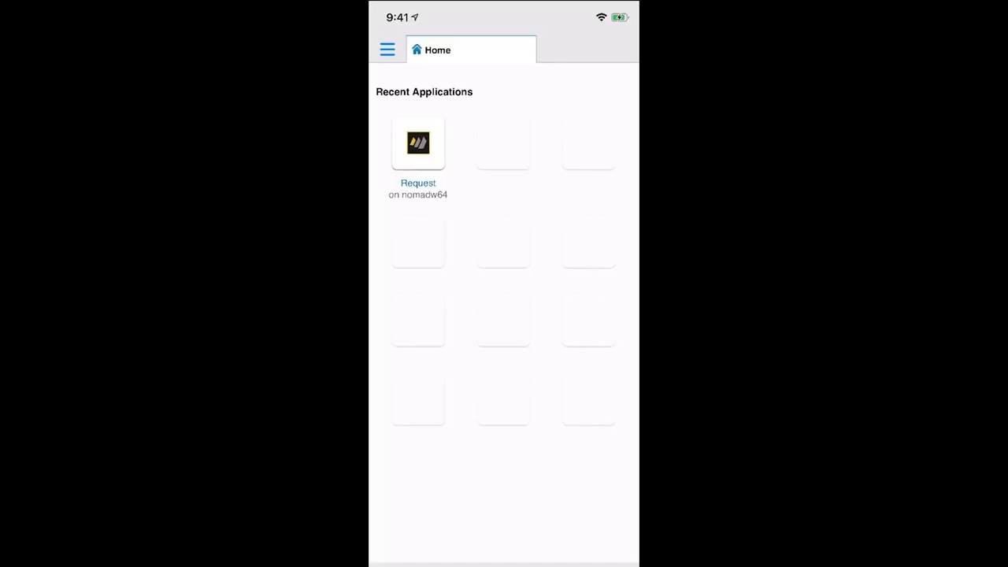
Tap the Request tile under Recent Applications on the Nomad home screen
left_click(417, 144)
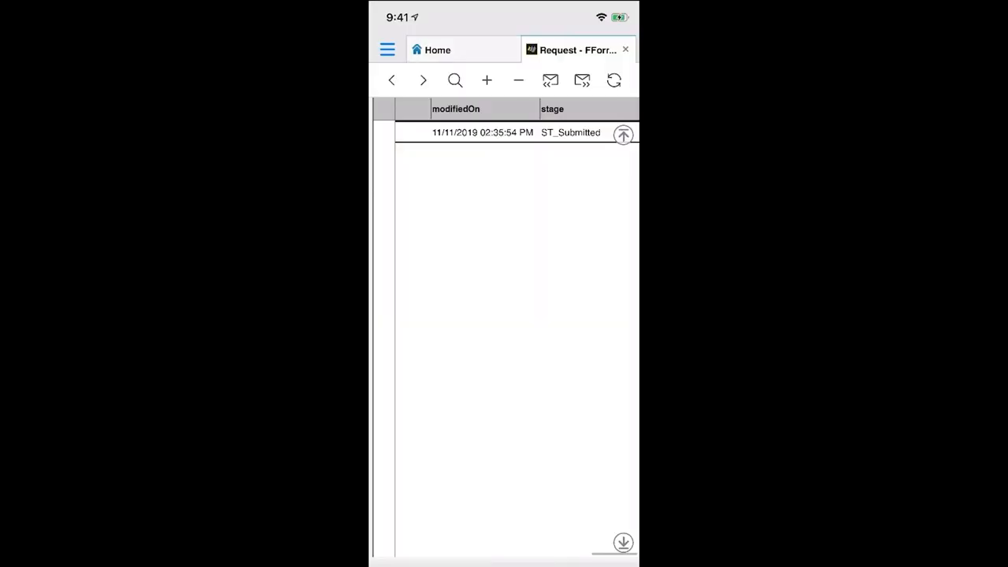